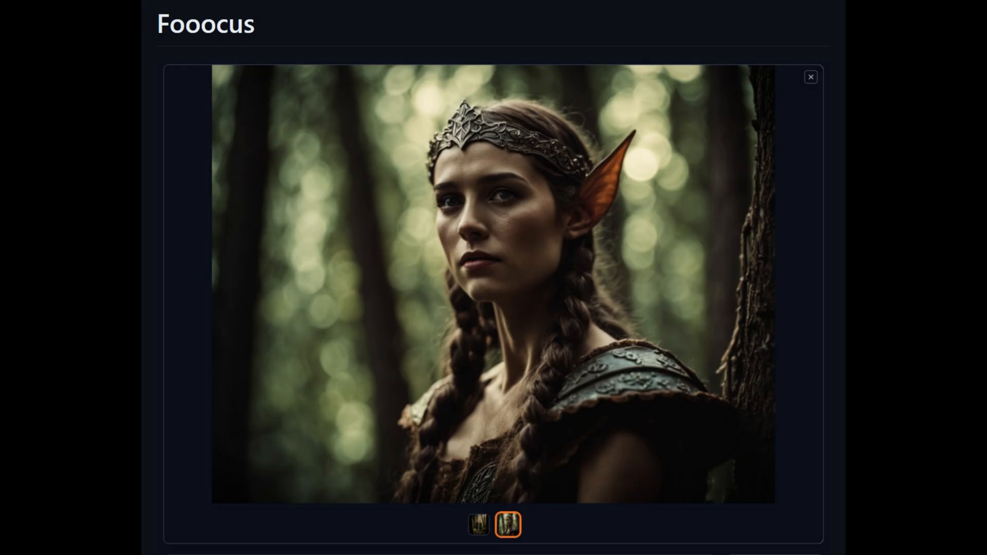
Step: Read through the stablediffusionxl.com page about SDXL
{"action": "left_click", "coordinate": [812, 76]}
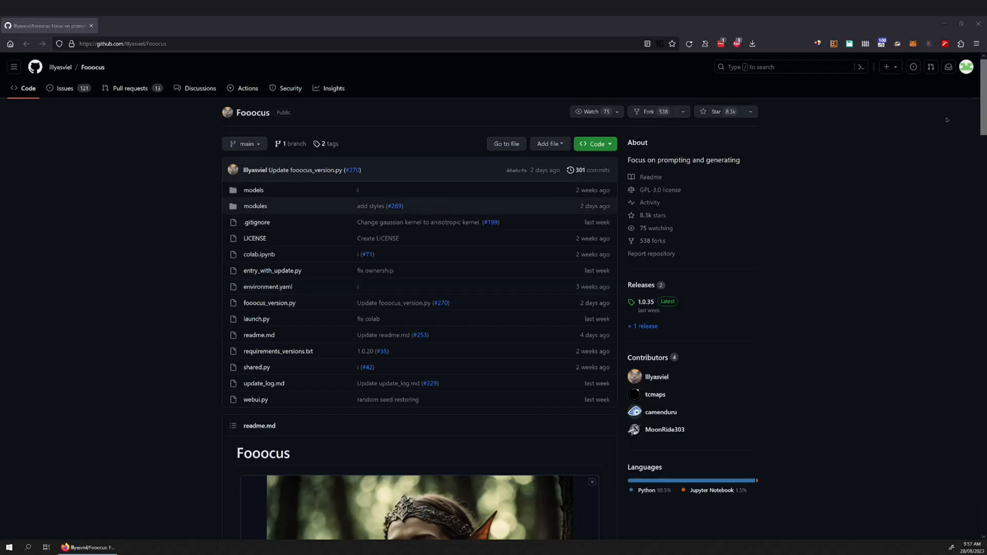
{"action": "scroll", "scroll_direction": "down", "scroll_amount": 3}
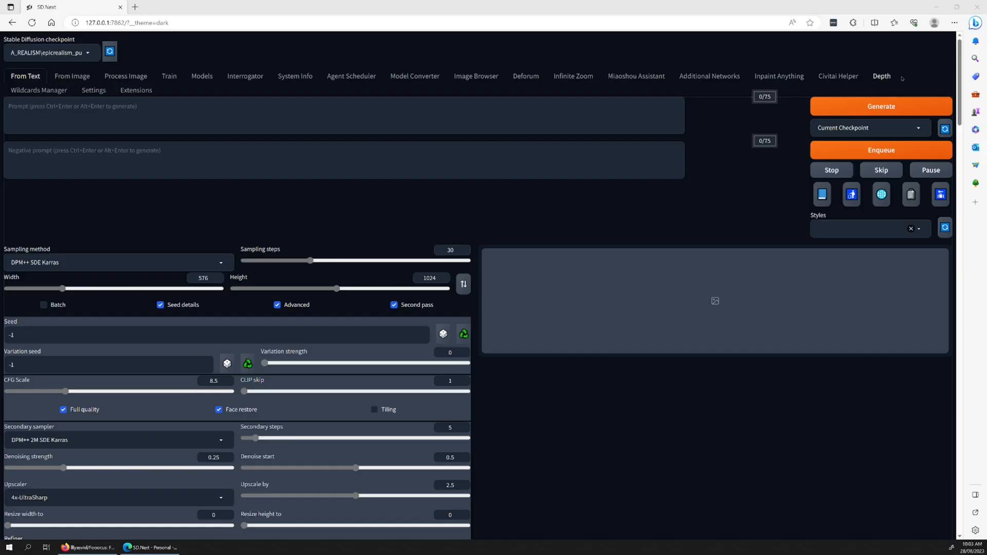
{"action": "scroll", "scroll_direction": "down", "scroll_amount": 3}
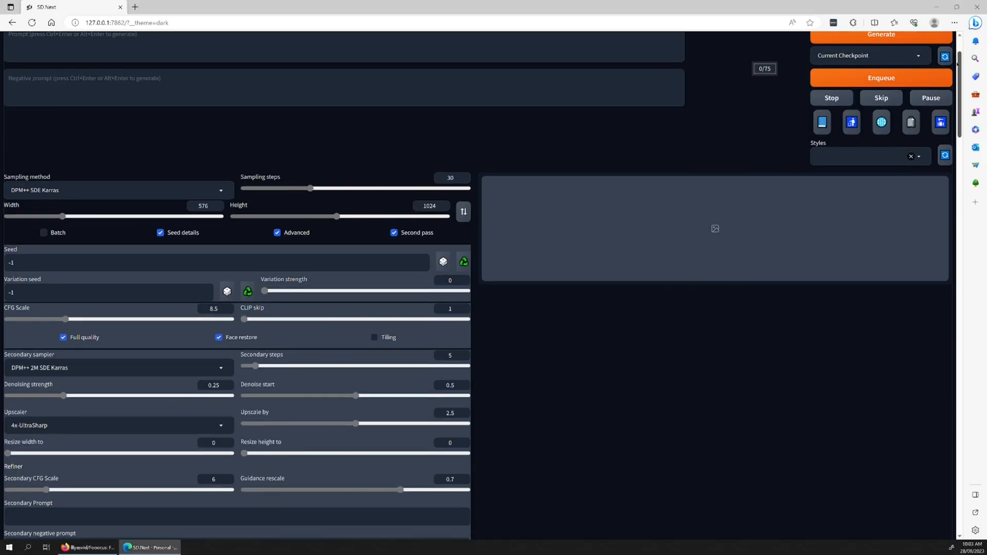
{"action": "scroll", "scroll_direction": "down", "scroll_amount": 3}
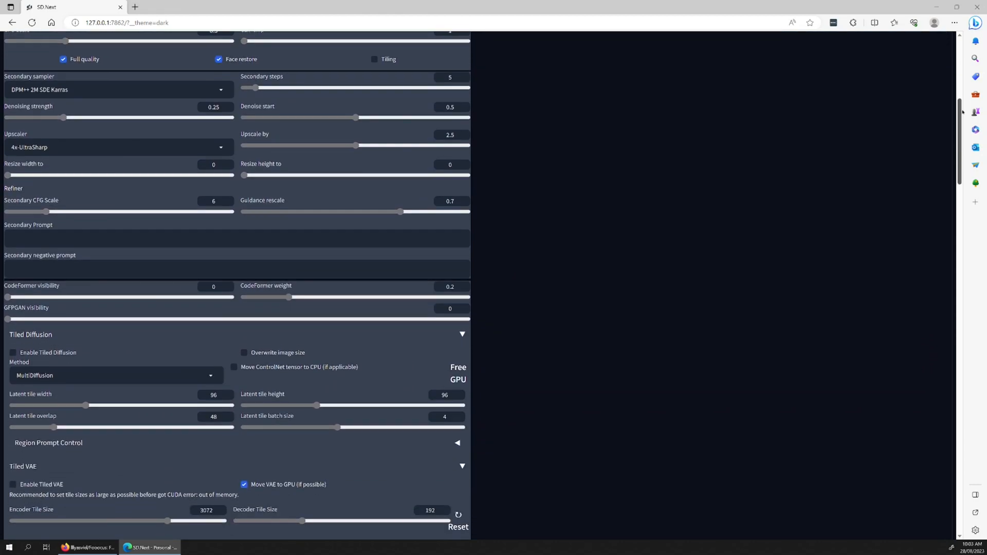
{"action": "scroll", "scroll_direction": "down", "scroll_amount": 3}
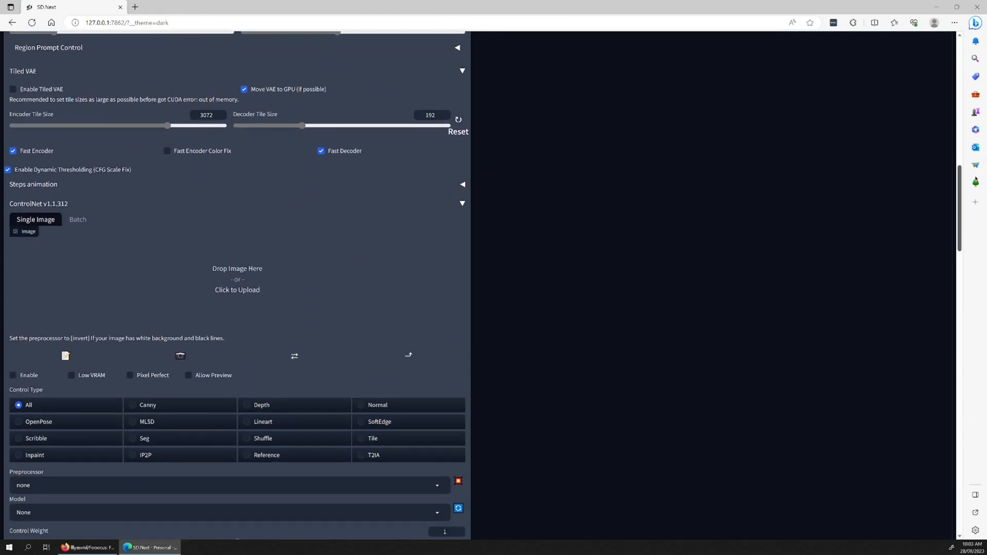
{"action": "scroll", "scroll_direction": "down", "scroll_amount": 3}
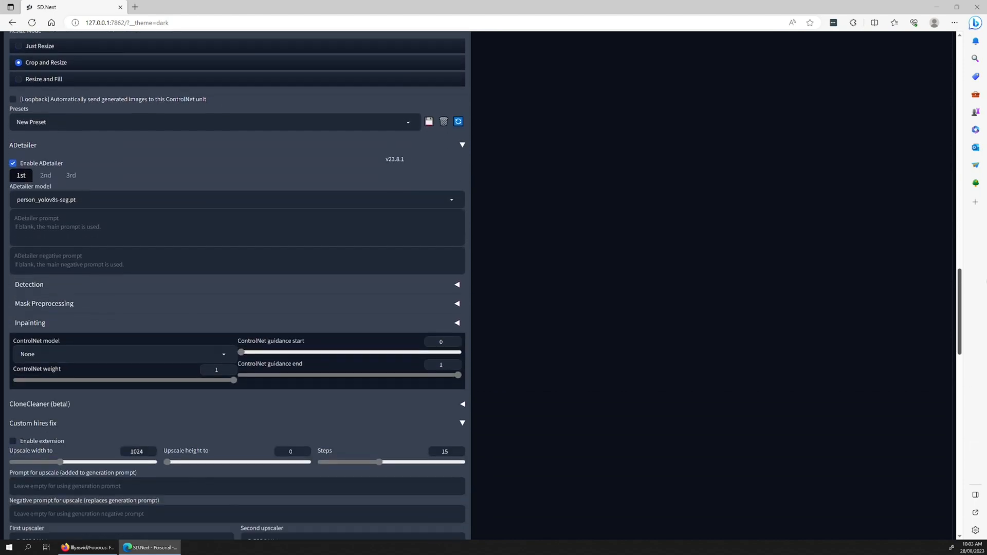
{"action": "scroll", "scroll_direction": "down", "scroll_amount": 3}
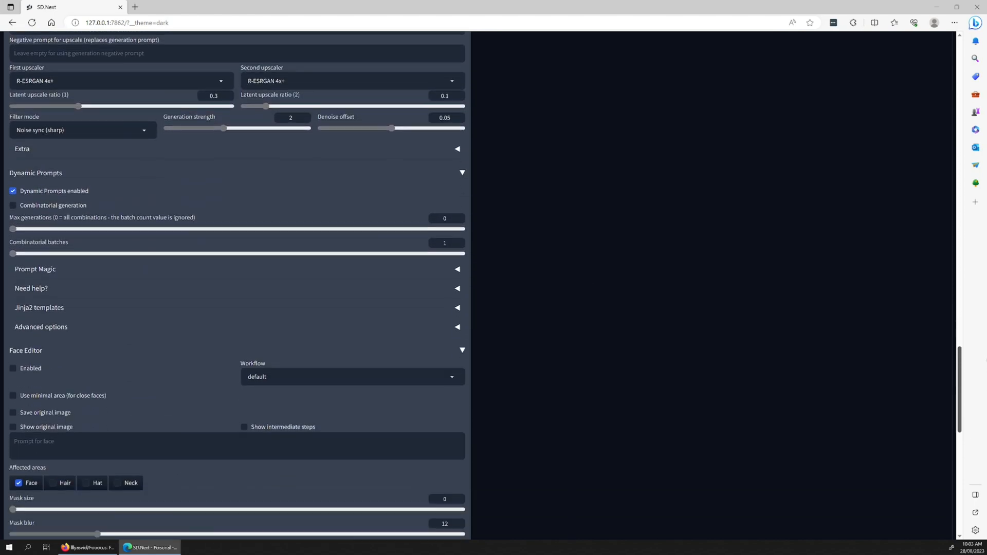
{"action": "scroll", "scroll_direction": "down", "scroll_amount": 3}
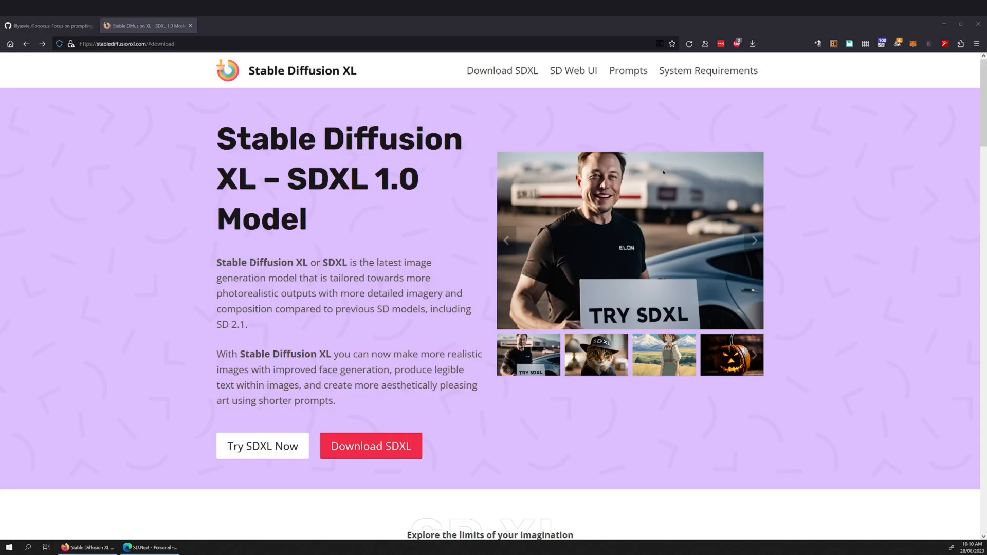
{"action": "scroll", "scroll_direction": "down", "scroll_amount": 3}
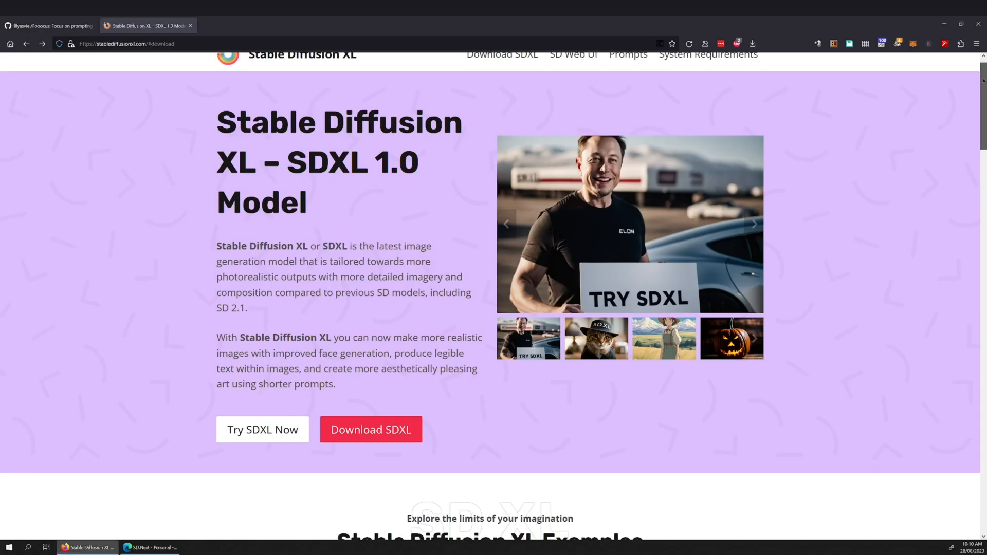
{"action": "scroll", "scroll_direction": "down", "scroll_amount": 3}
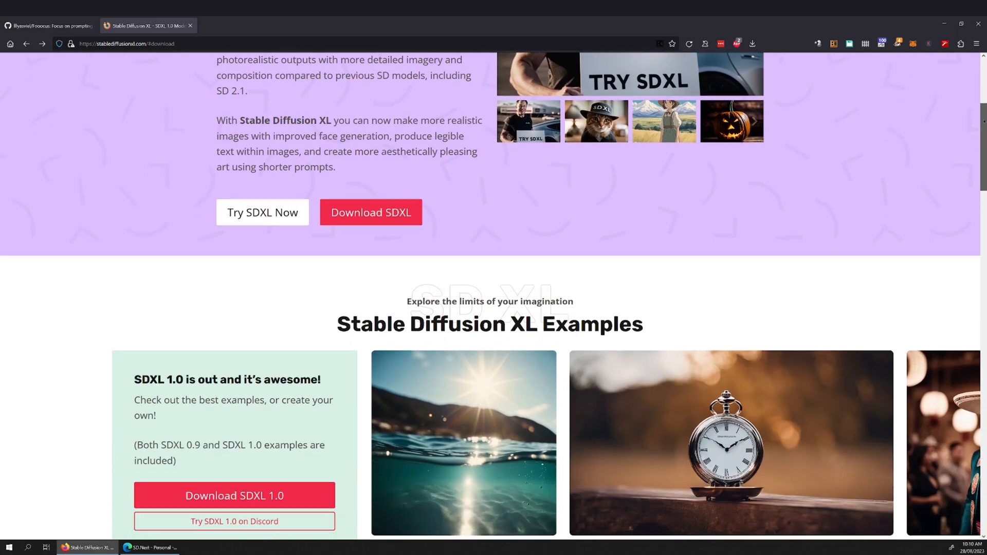
{"action": "scroll", "scroll_direction": "down", "scroll_amount": 3}
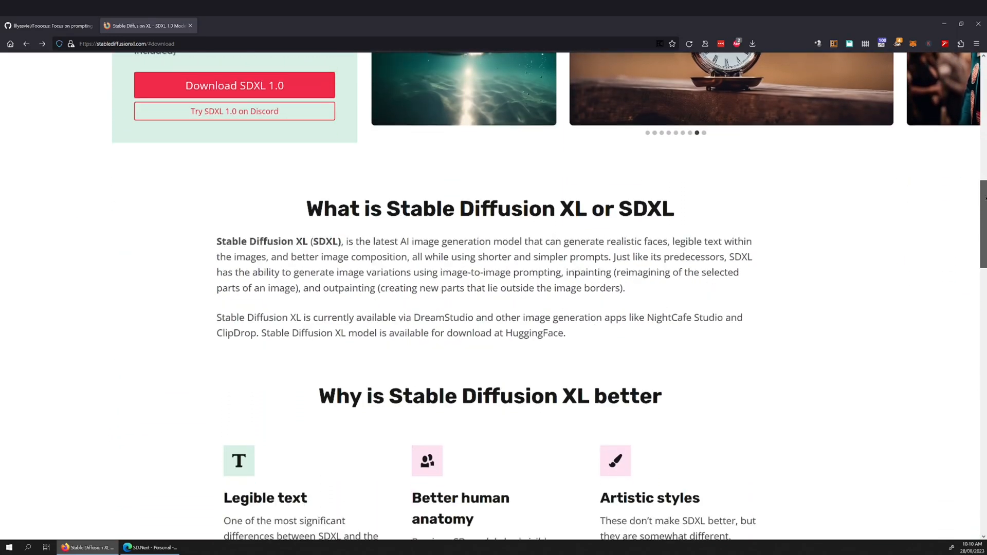
{"action": "scroll", "scroll_direction": "down", "scroll_amount": 3}
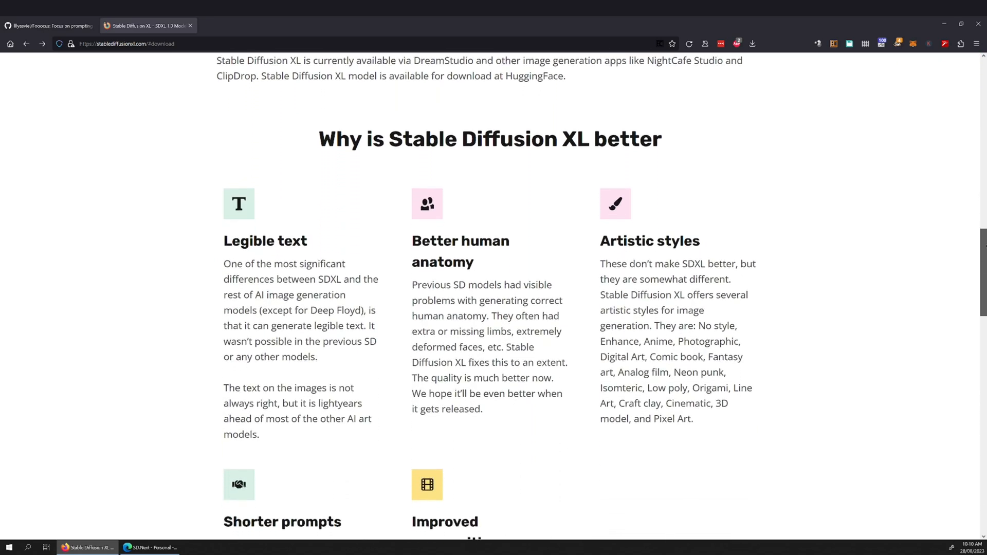
Step: Return to the Fooocus GitHub repository page and browse it
{"action": "left_click", "coordinate": [48, 25]}
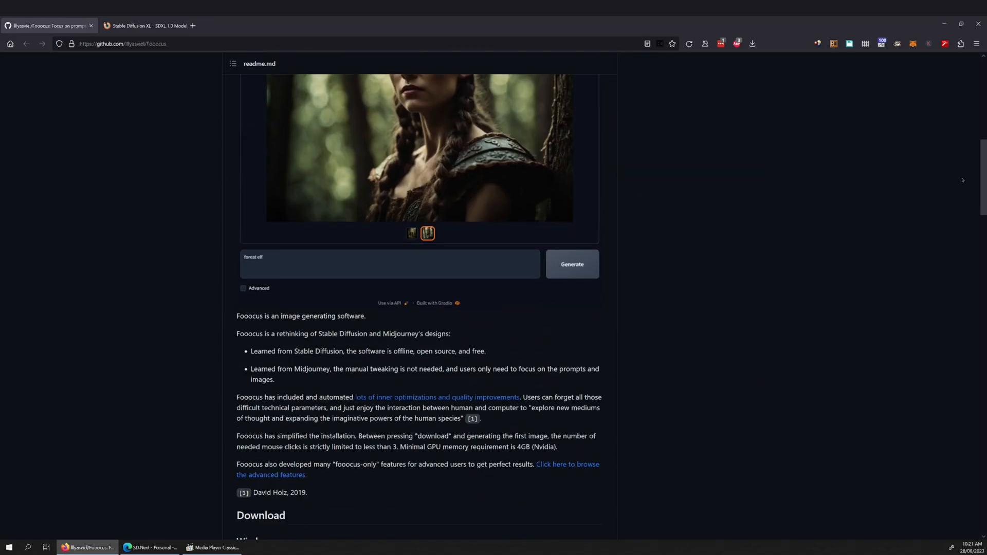
{"action": "scroll", "scroll_direction": "down", "scroll_amount": 3}
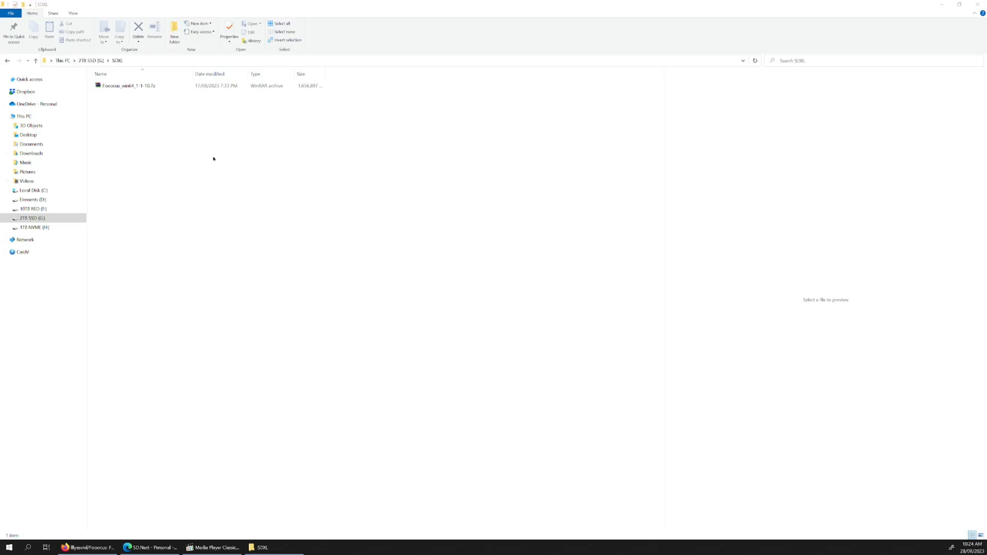
Step: Extract the Fooocus .7z archive into the SDXL folder and launch run.bat, confirming the security warning
{"action": "right_click", "coordinate": [125, 85]}
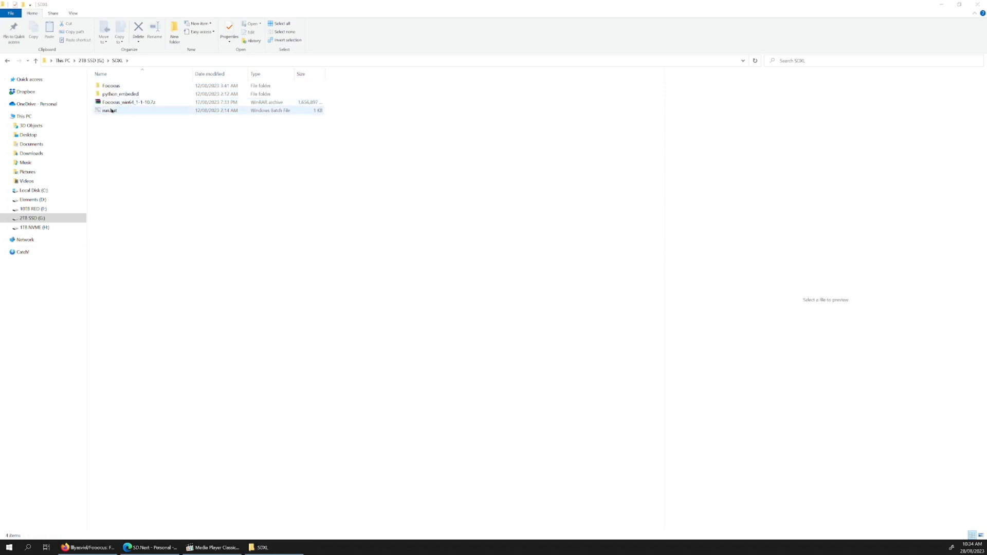
{"action": "double_click", "coordinate": [109, 110]}
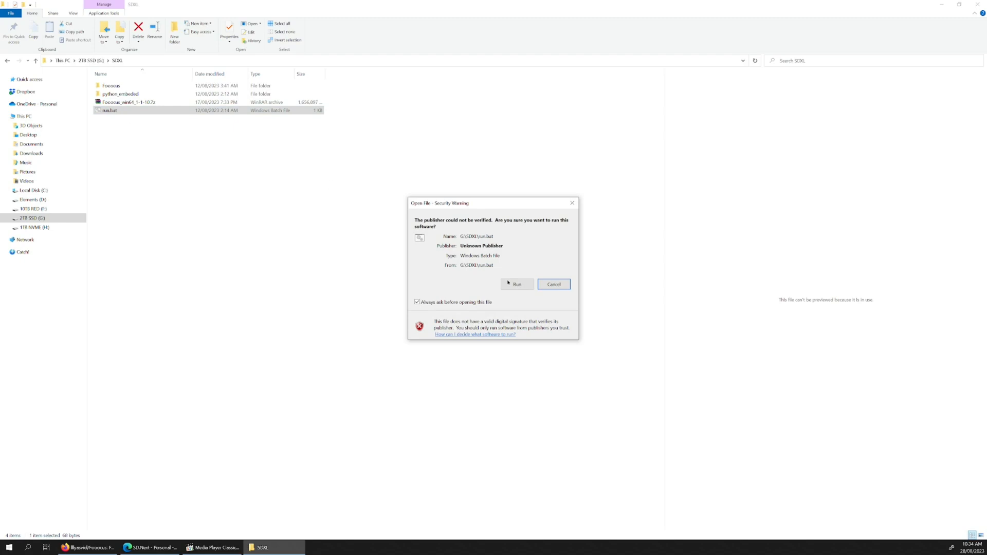
{"action": "left_click", "coordinate": [516, 284]}
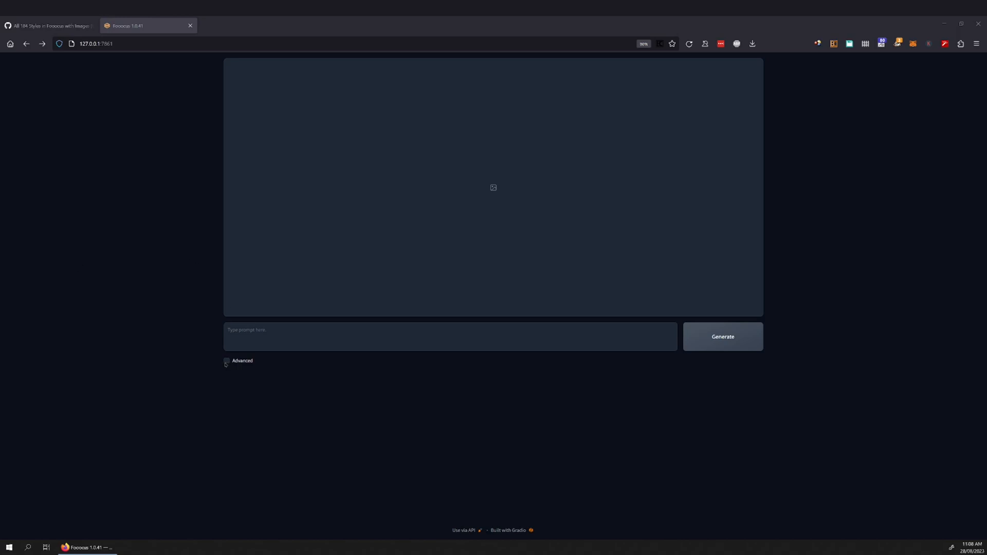
Step: With Advanced shown and Image Number 1, generate 'Beautiful woman standing on a rock in a metallic thong bikini'
{"action": "left_click", "coordinate": [227, 361]}
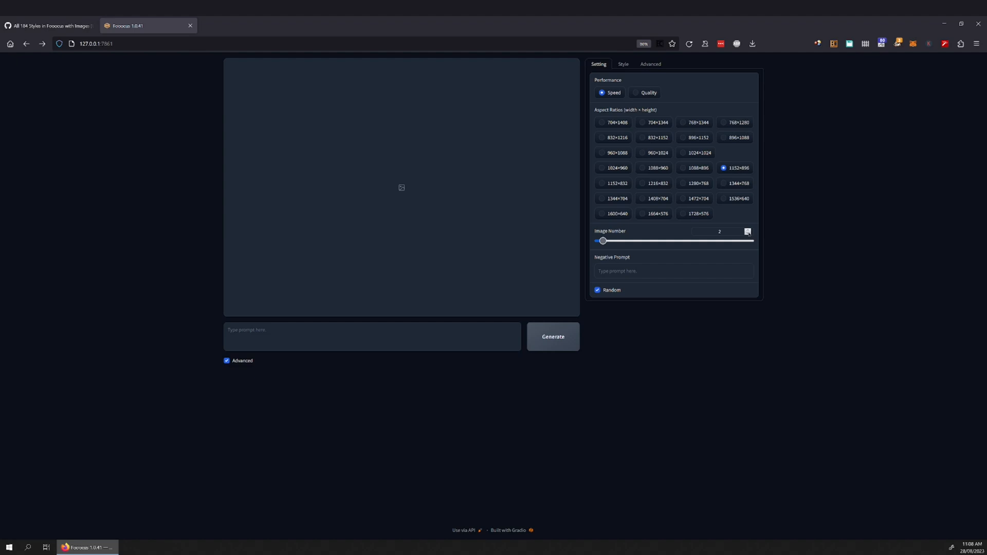
{"action": "left_click_drag", "start_coordinate": [603, 241], "coordinate": [597, 240]}
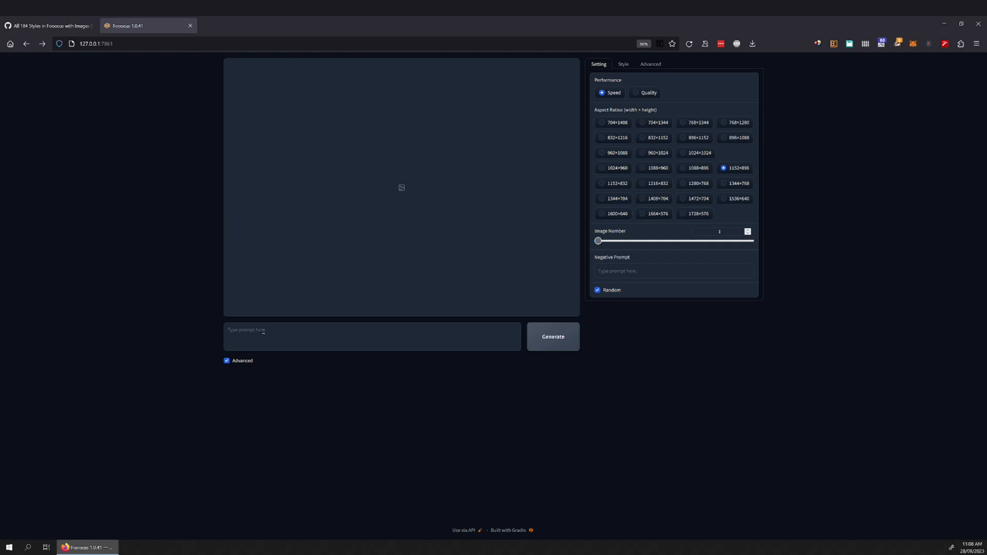
{"action": "type", "text": "Beautiful woman standing on a rock in a metallic thong bikini"}
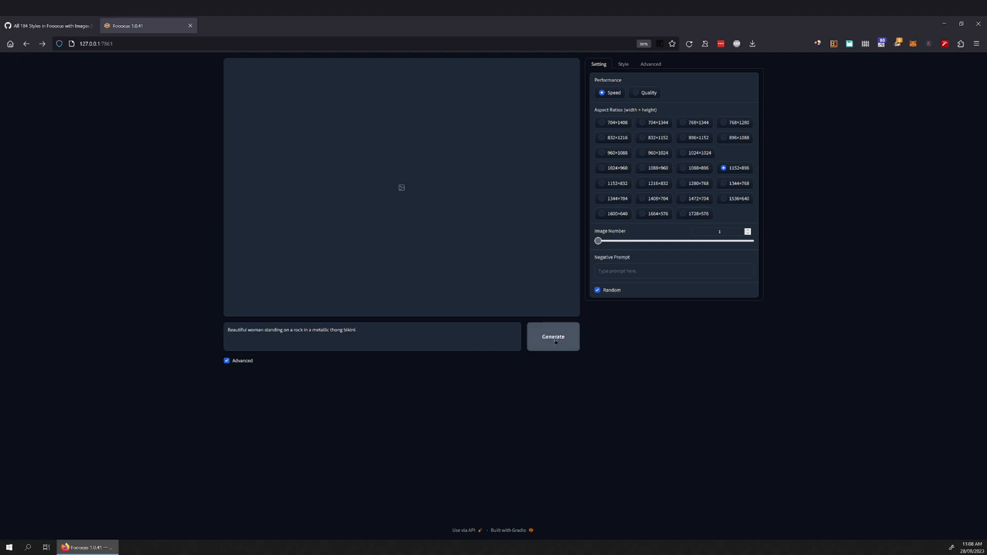
{"action": "left_click", "coordinate": [552, 336]}
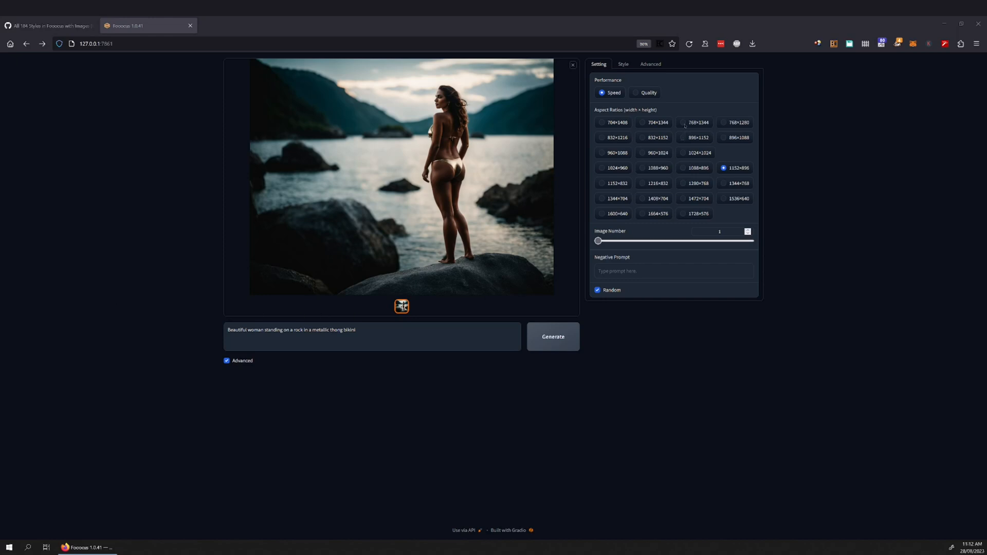
Step: Try the 1344×768 ratio, settle on 768×1344, set Performance to Quality and generate
{"action": "left_click", "coordinate": [685, 122]}
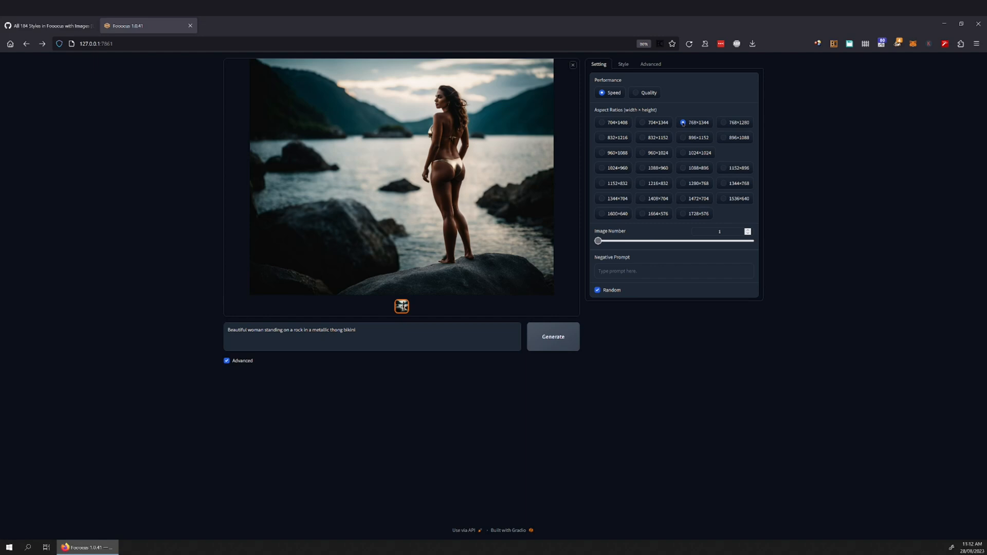
{"action": "left_click", "coordinate": [725, 183]}
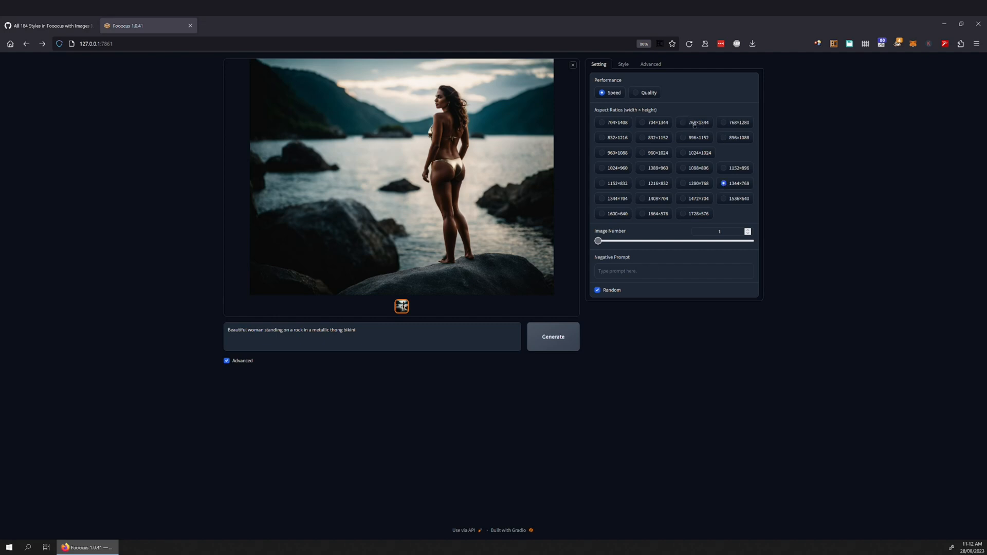
{"action": "left_click", "coordinate": [683, 122]}
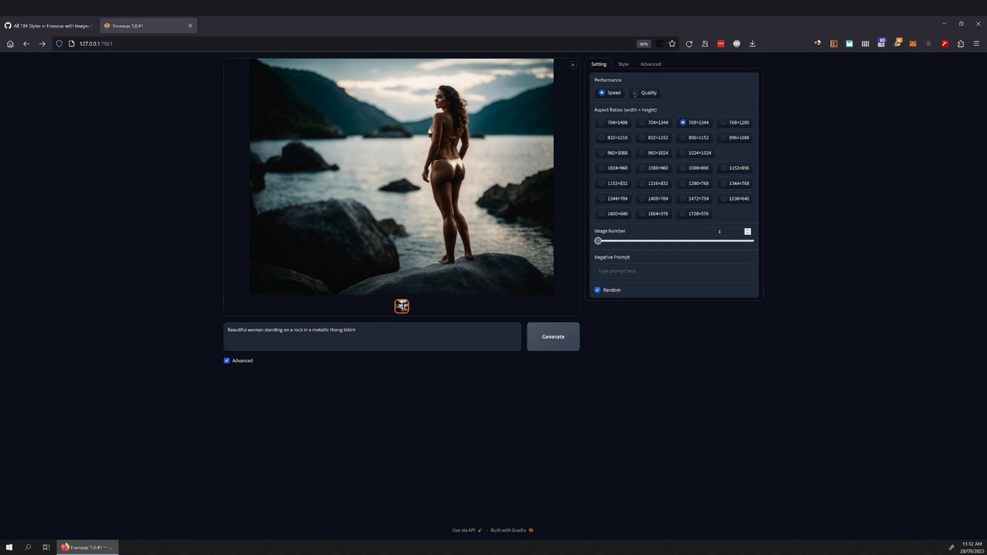
{"action": "left_click", "coordinate": [636, 92]}
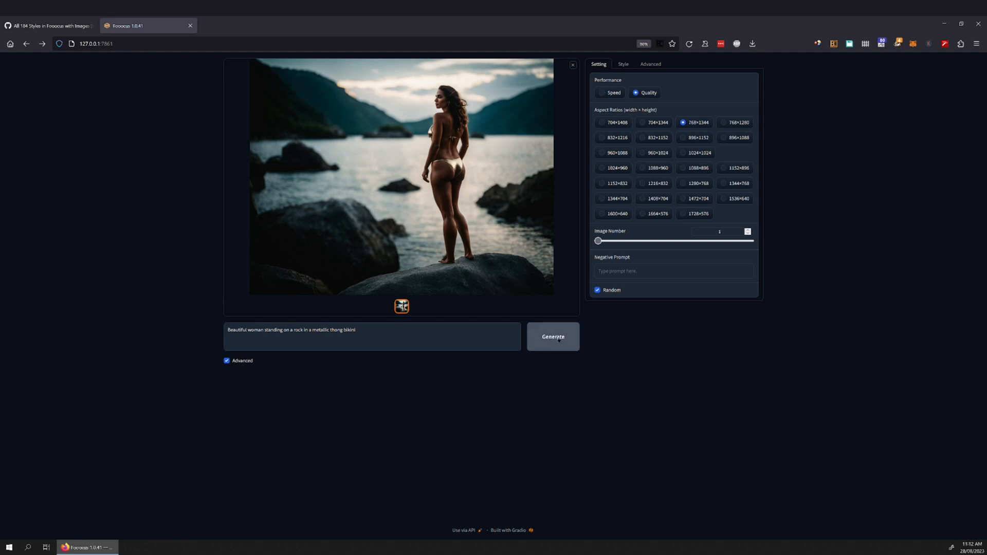
{"action": "left_click", "coordinate": [552, 337]}
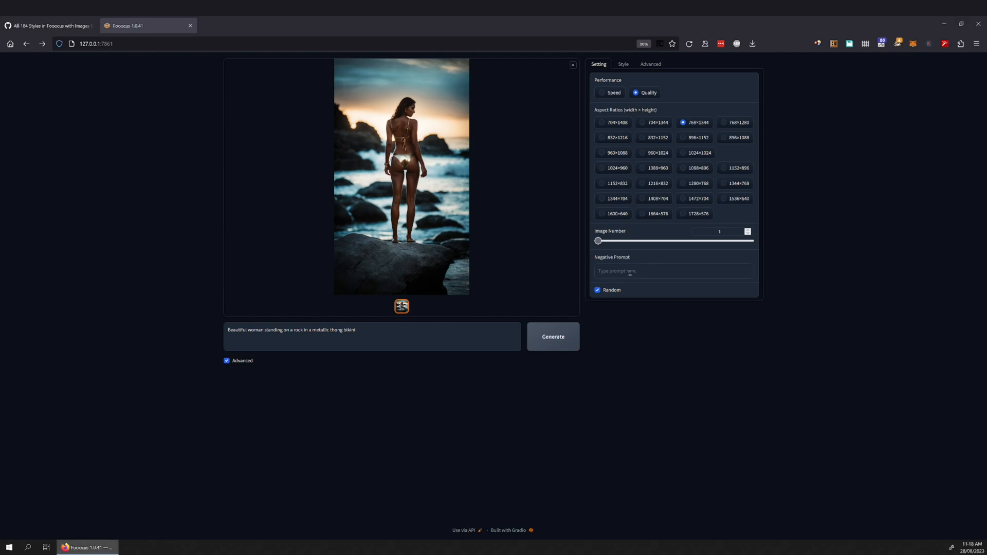
Step: Generate the image with 'brunette' as the Negative Prompt
{"action": "type", "text": "brunette"}
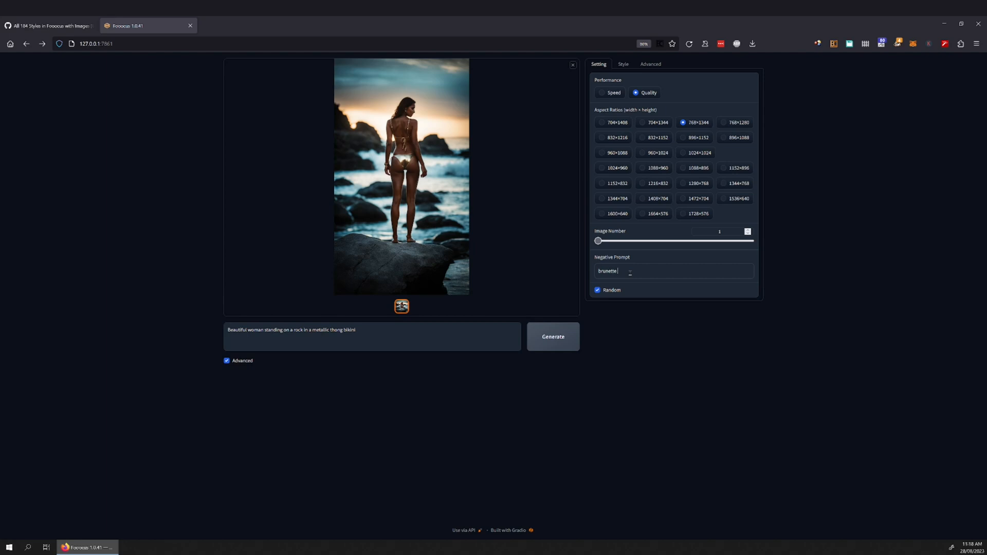
{"action": "left_click", "coordinate": [552, 336]}
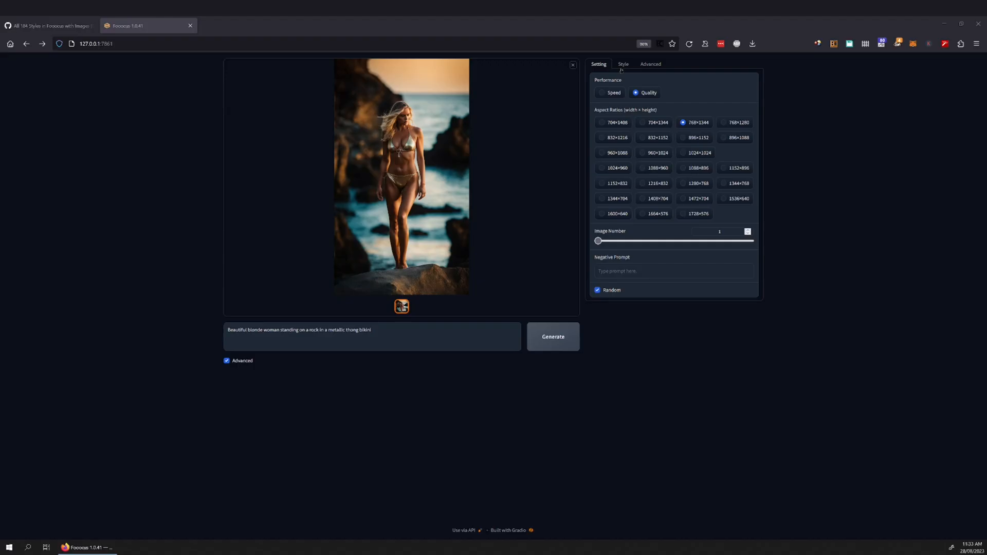
Step: Generate a version with the game-cyberpunk game style applied
{"action": "left_click", "coordinate": [623, 63]}
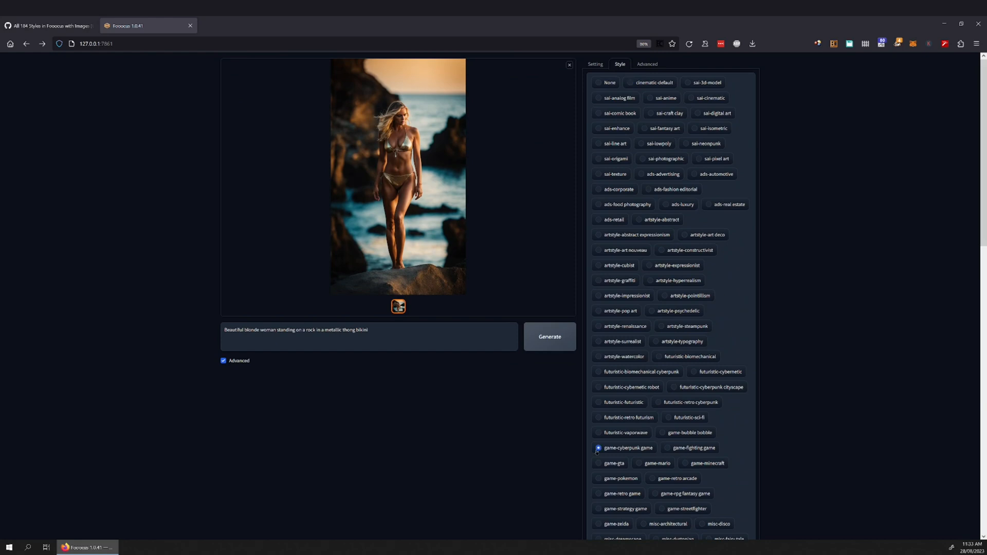
{"action": "left_click", "coordinate": [548, 336]}
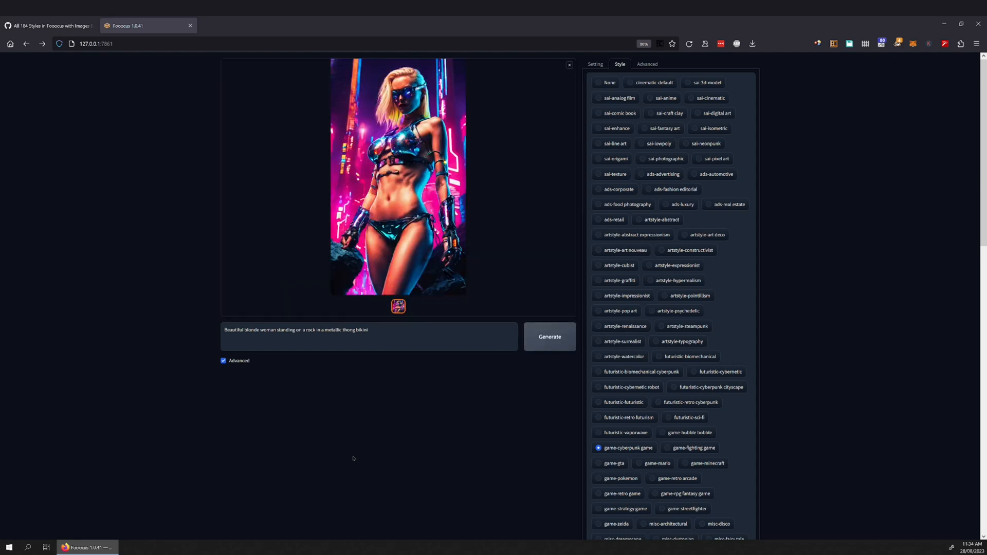
{"action": "mouse_move", "coordinate": [276, 265]}
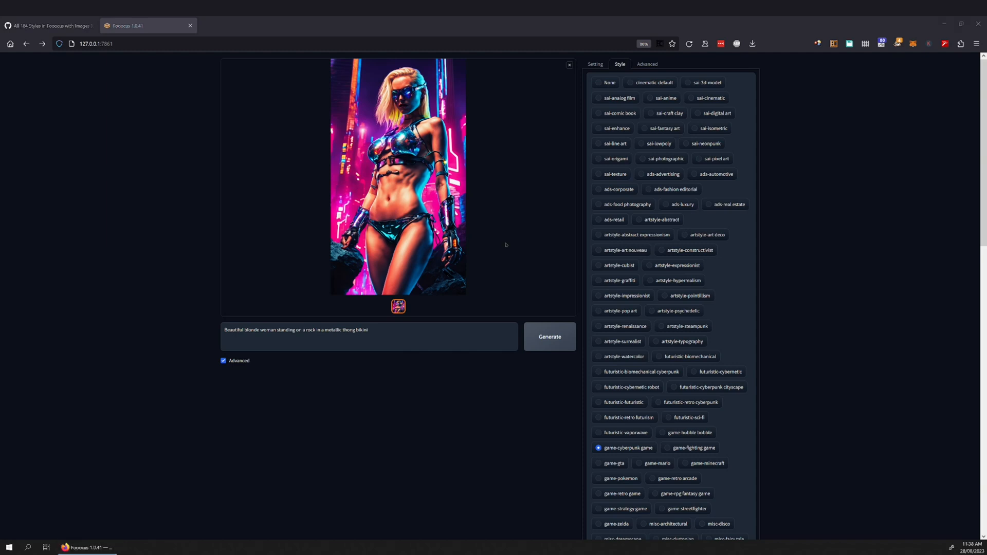
Step: Select the sd_xl_refiner model as SDXL Refiner, glancing at Civitai before returning to Fooocus
{"action": "left_click", "coordinate": [650, 64]}
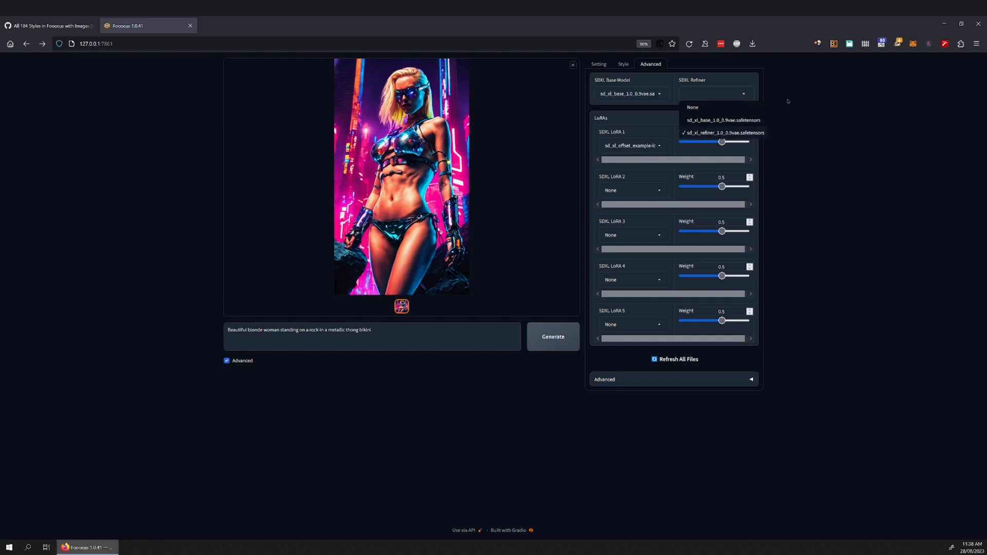
{"action": "left_click", "coordinate": [722, 133]}
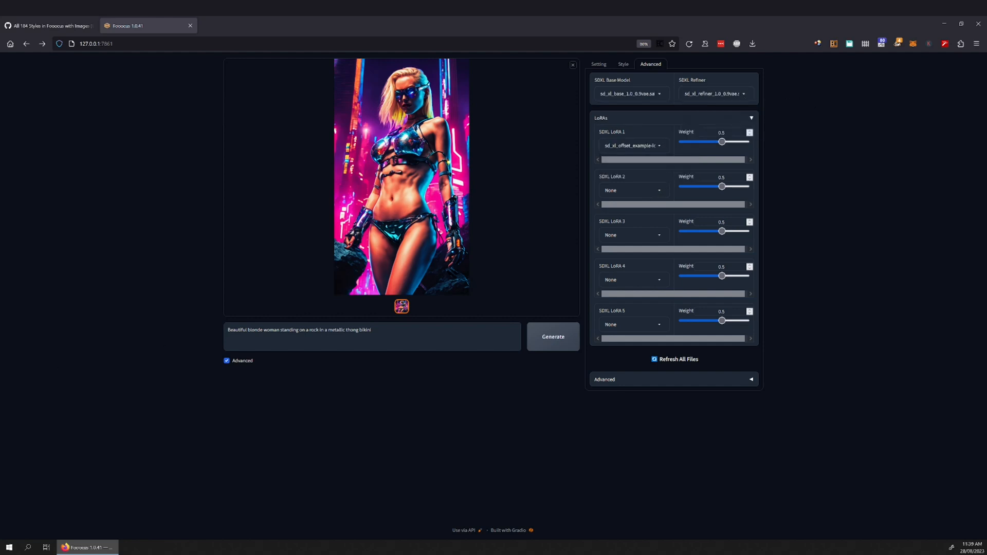
{"action": "left_click", "coordinate": [246, 25]}
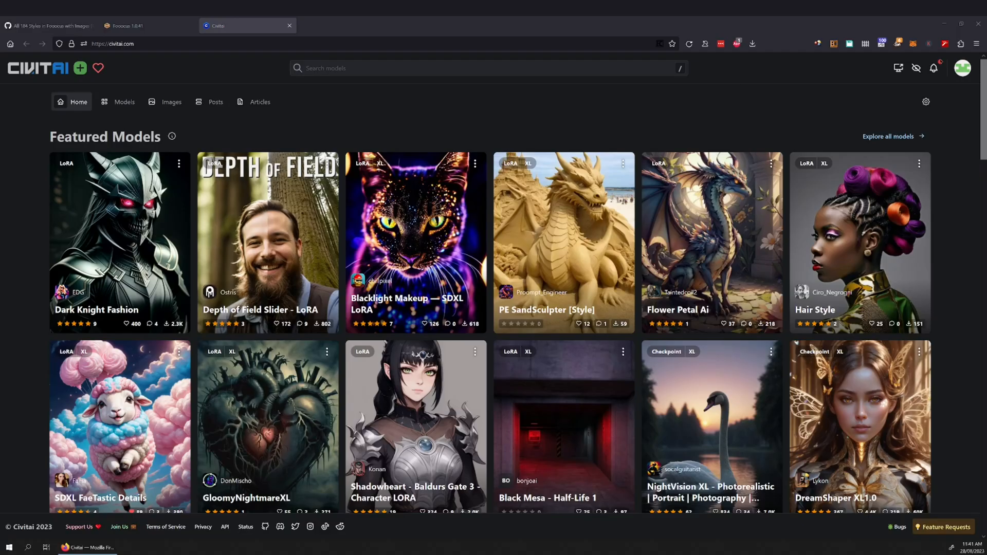
{"action": "scroll", "scroll_direction": "down", "scroll_amount": 3}
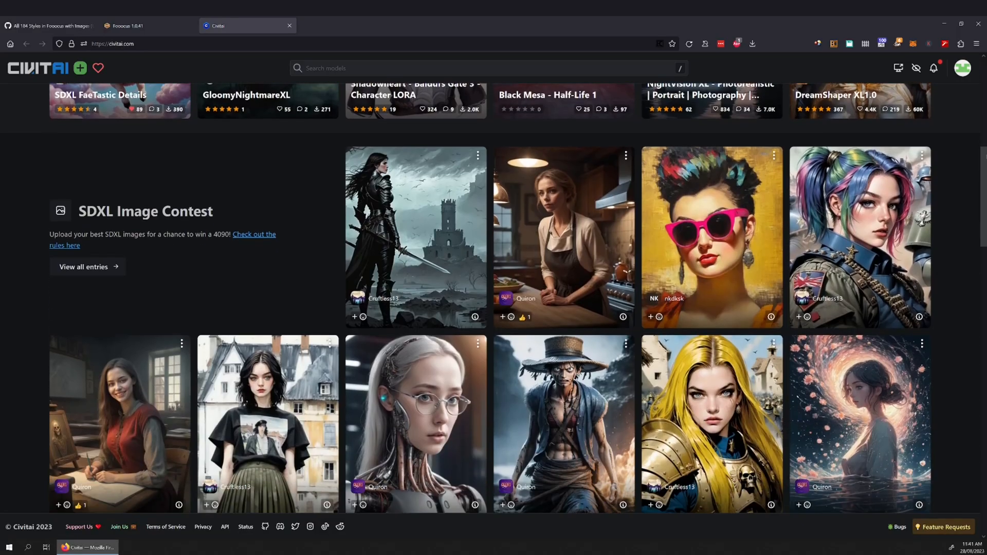
{"action": "left_click", "coordinate": [145, 25]}
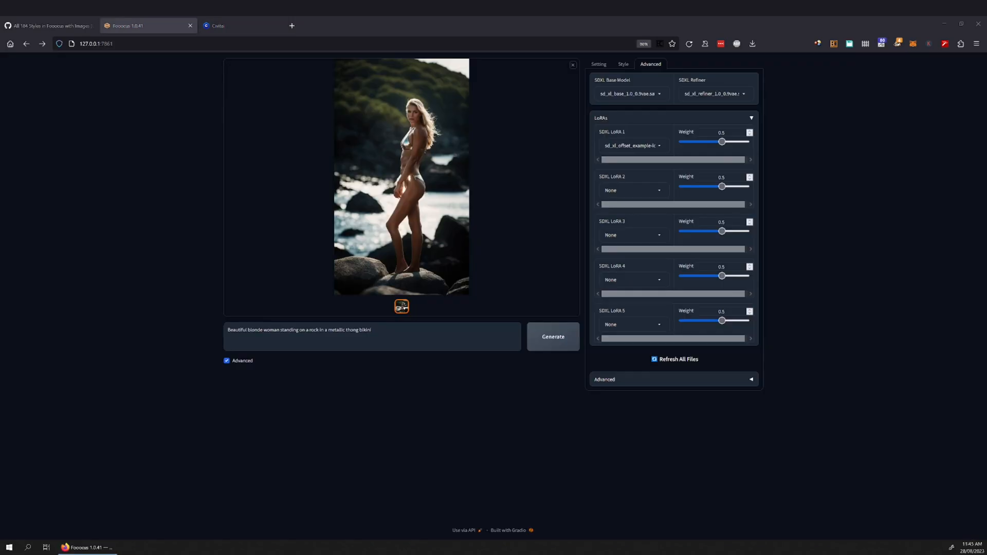
Step: Check the GitHub readme, then raise the Sampling Sharpness slider in Fooocus's advanced options
{"action": "left_click", "coordinate": [48, 25]}
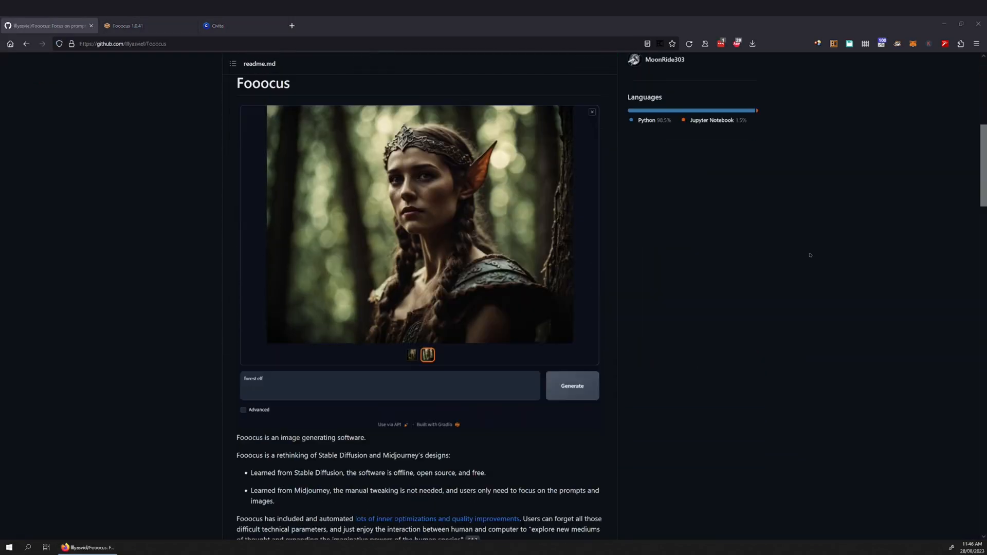
{"action": "scroll", "scroll_direction": "down", "scroll_amount": 3}
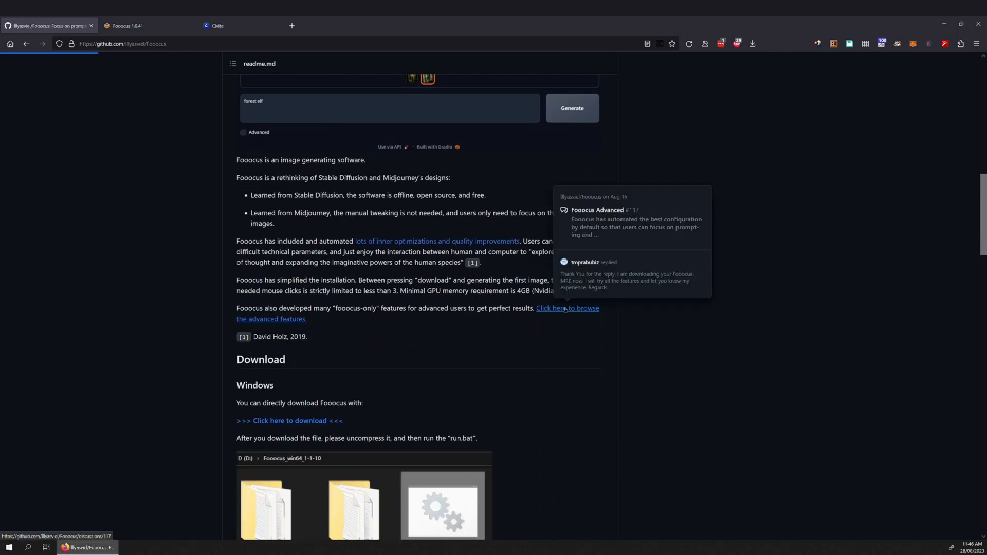
{"action": "left_click", "coordinate": [132, 25]}
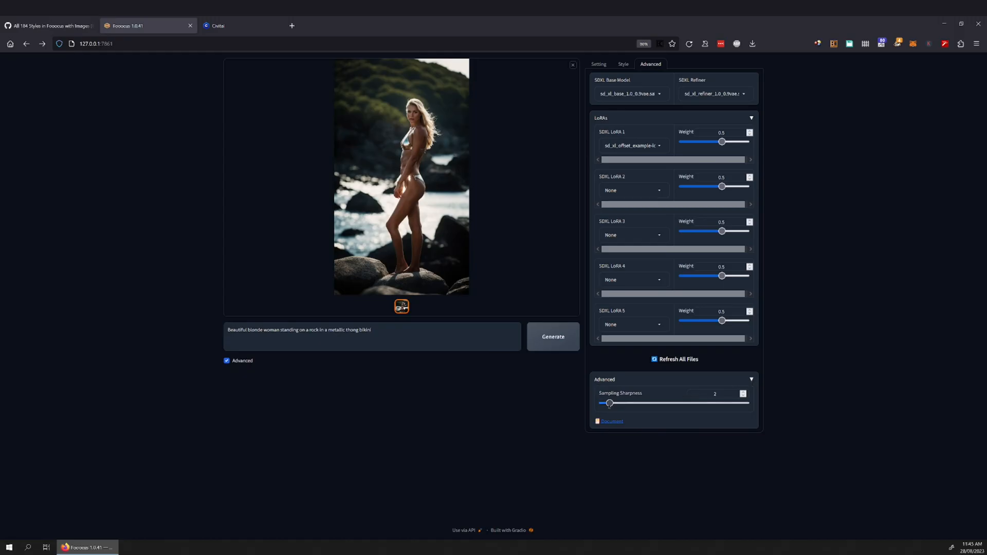
{"action": "left_click_drag", "start_coordinate": [607, 403], "coordinate": [640, 403]}
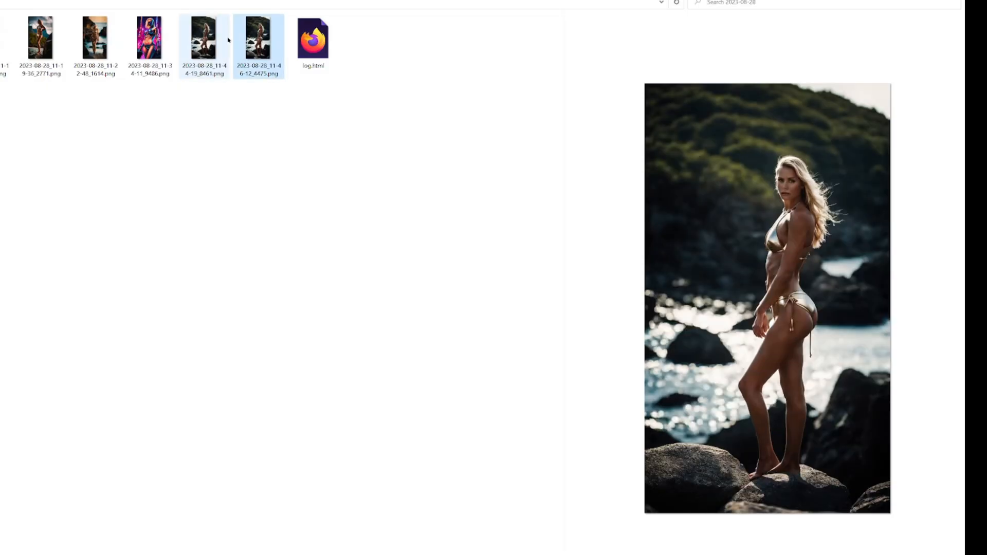
Step: Preview the newest generated PNG and the beach-running portrait in the 2023-08-28 outputs folder
{"action": "left_click", "coordinate": [258, 38]}
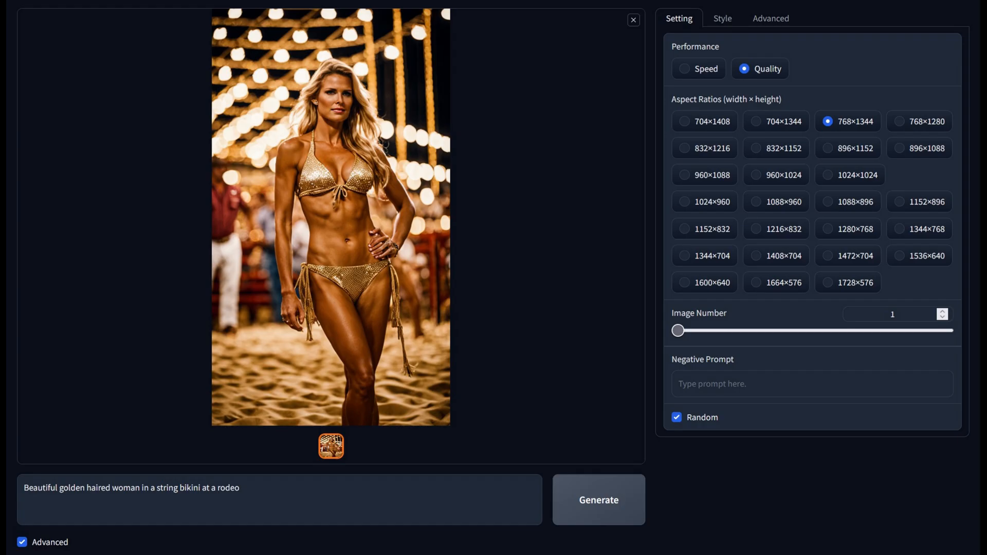
{"action": "left_click", "coordinate": [596, 500]}
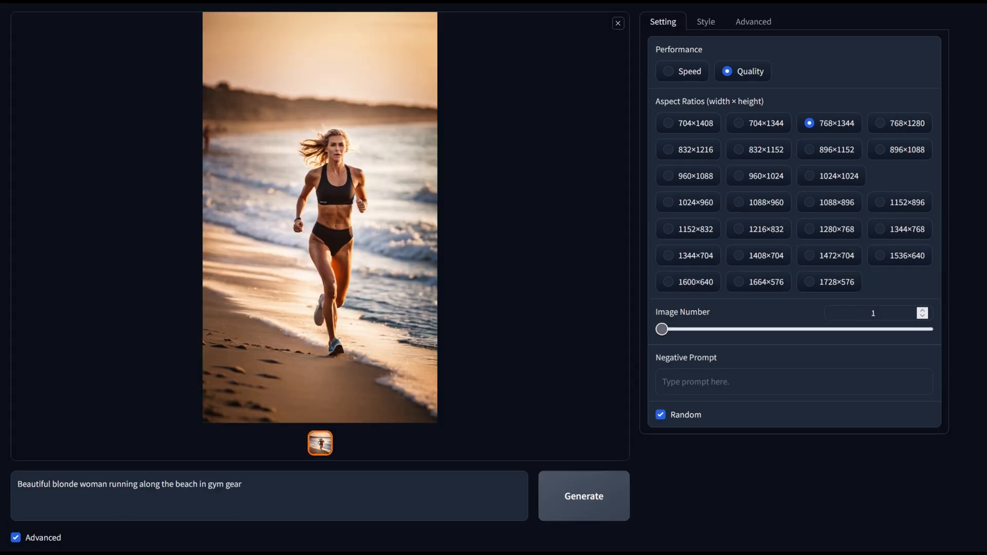